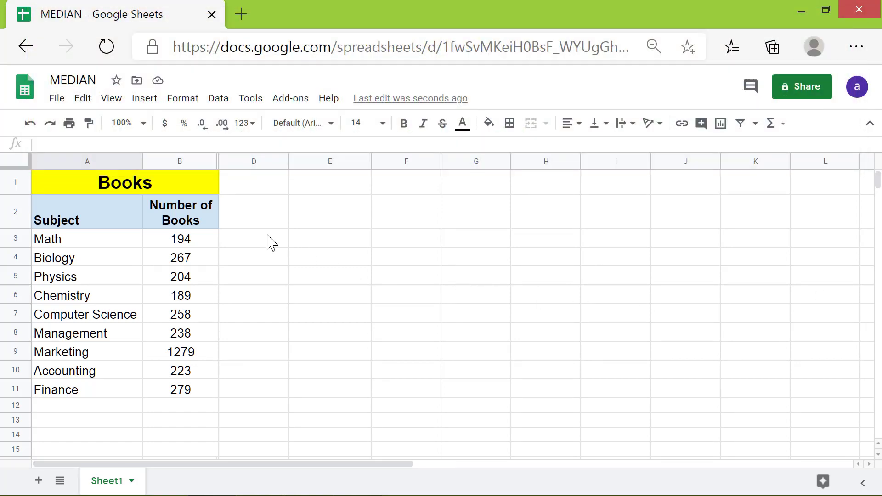
- Enter the label 'Median of odd number of values' in D3
type("Median o")
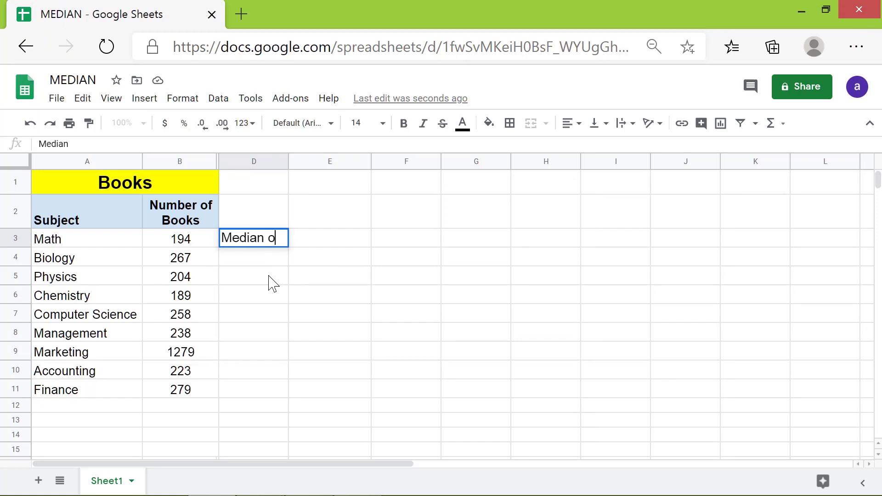
type("f odd num")
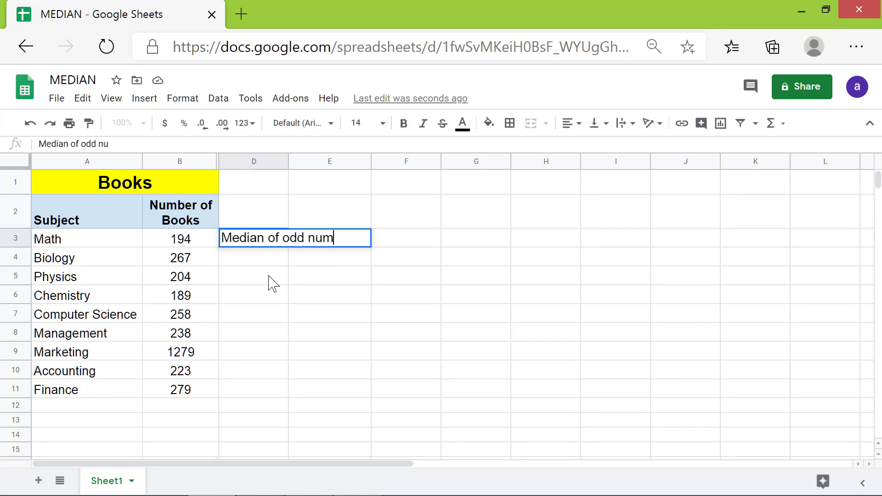
type("ber of values")
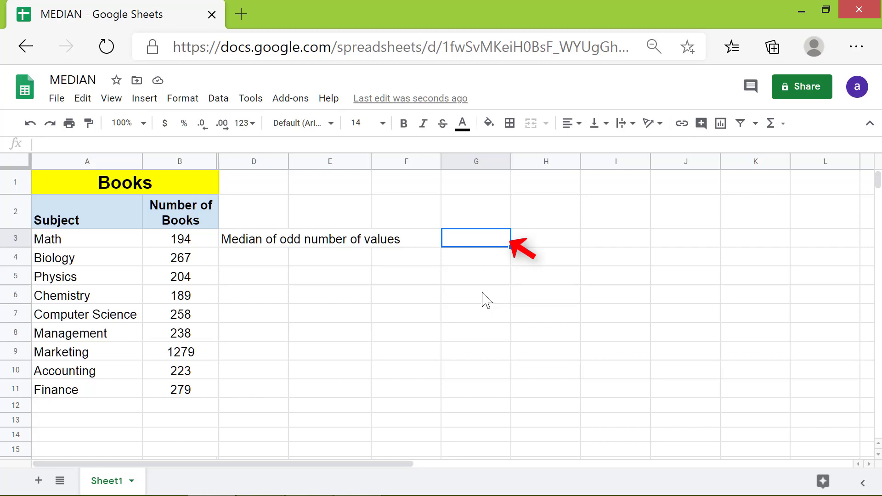
- Enter a MEDIAN formula over B3:B11 in G3, returning 238
type("=me")
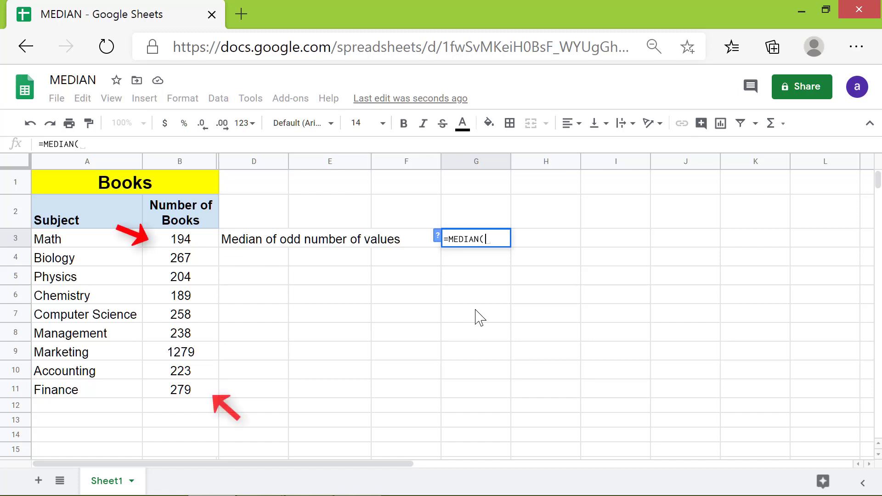
left_click(180, 239)
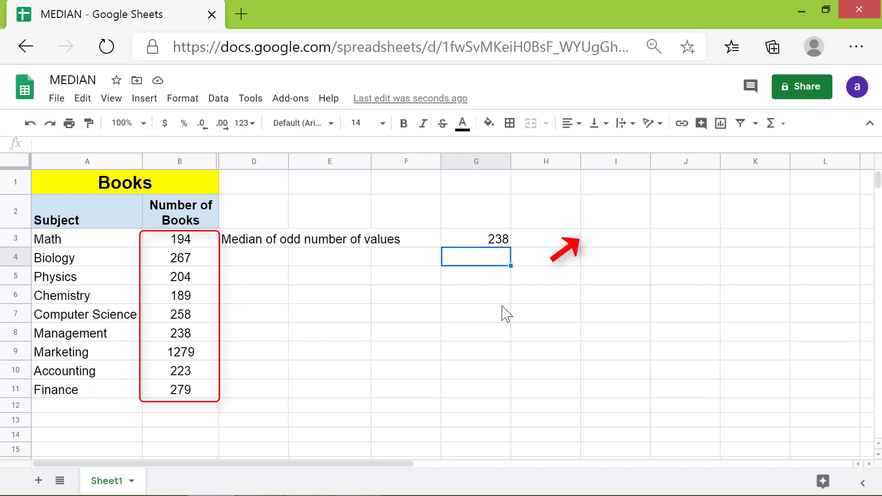
- Paste a copy of the nine book counts into column I
left_click(180, 239)
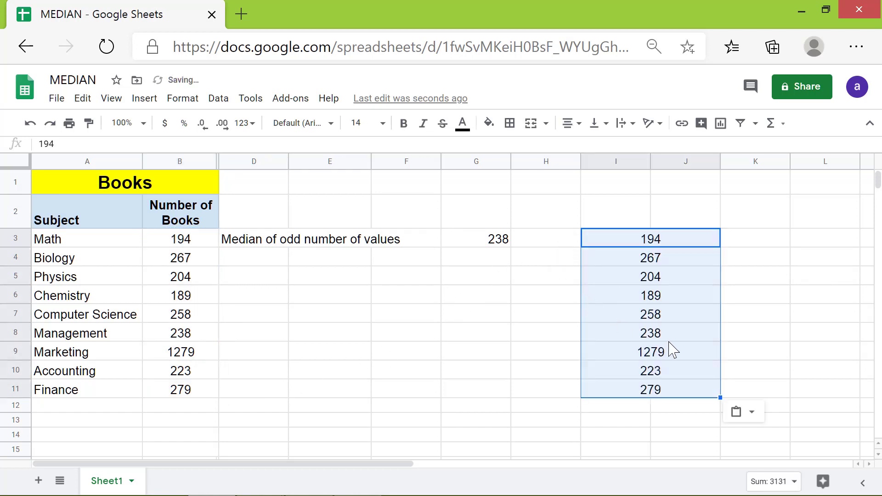
left_click(755, 389)
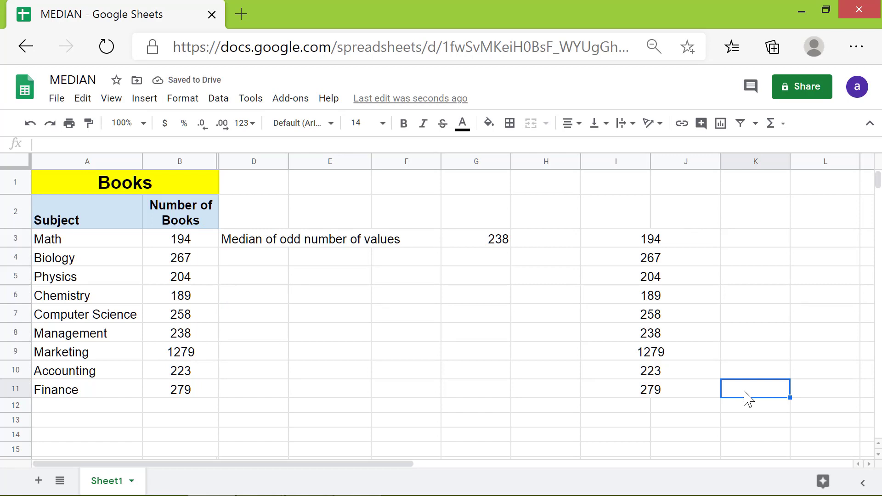
- Sort the copied counts A→Z so they run from 189 up to 1279
left_click(650, 239)
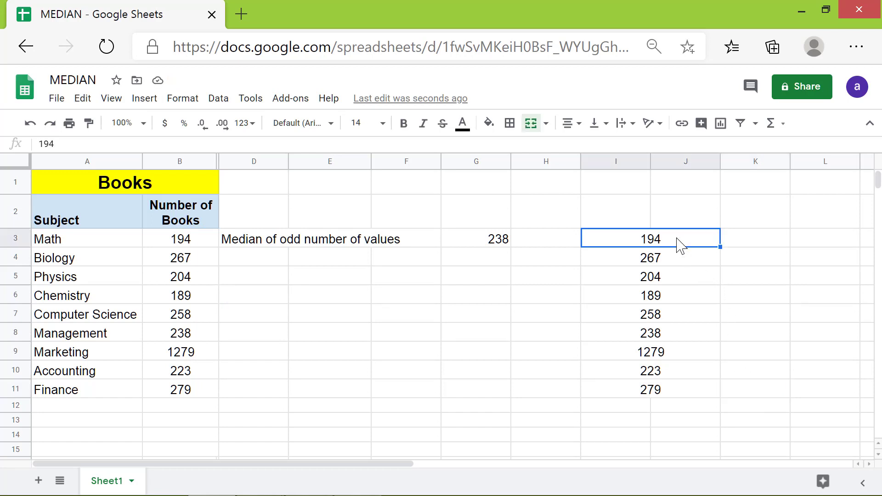
right_click(649, 312)
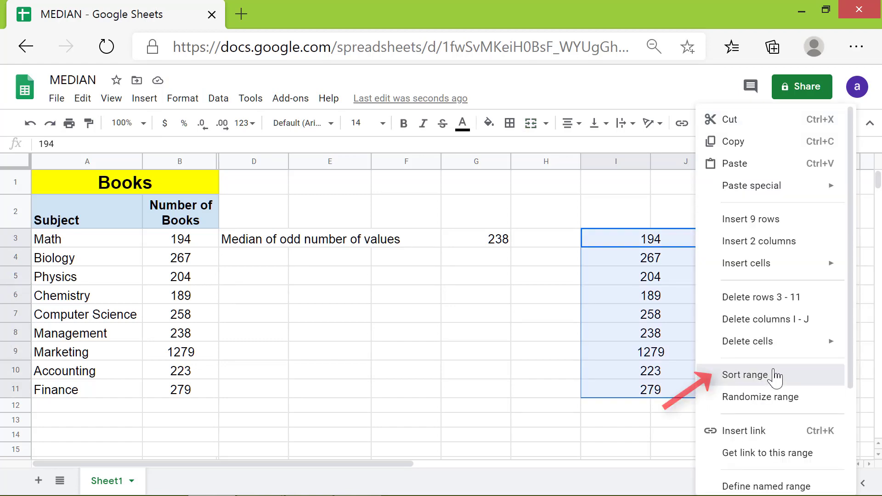
left_click(744, 375)
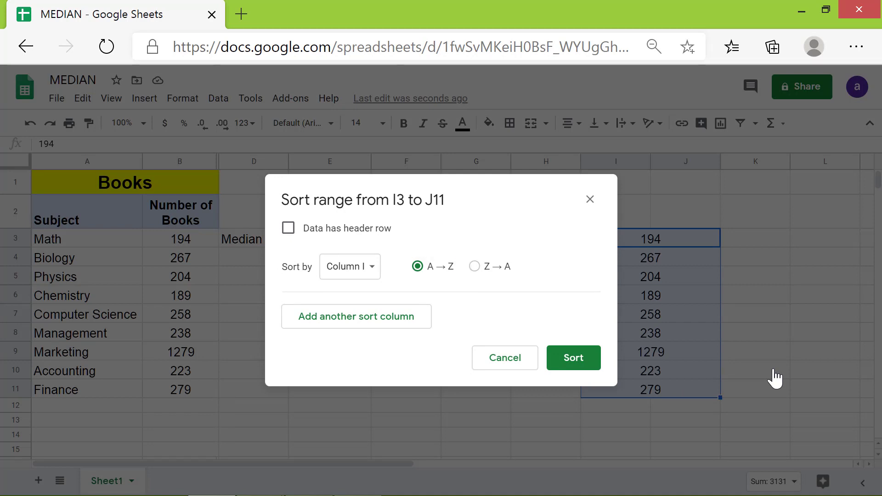
left_click(572, 358)
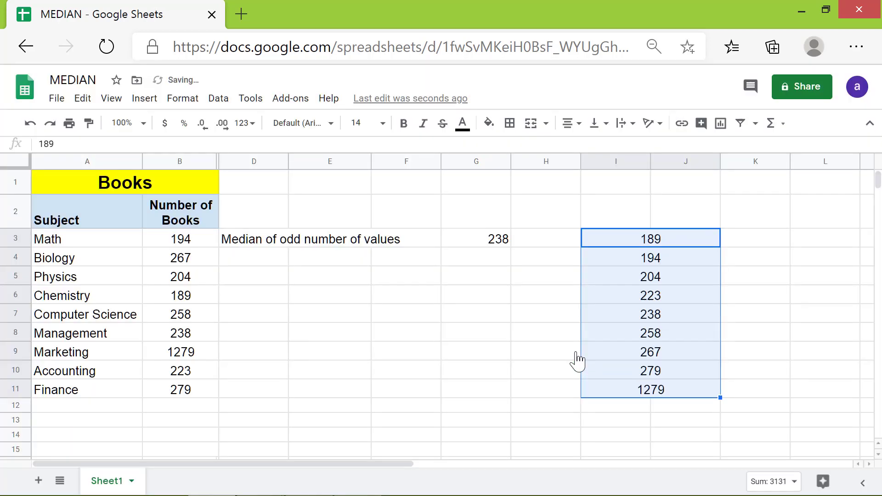
left_click(754, 388)
type("Education")
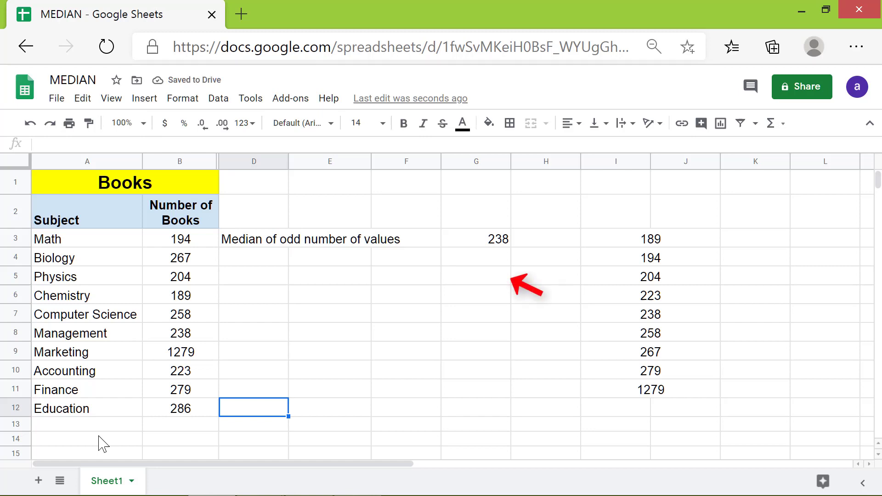
mouse_move(241, 283)
type("Median")
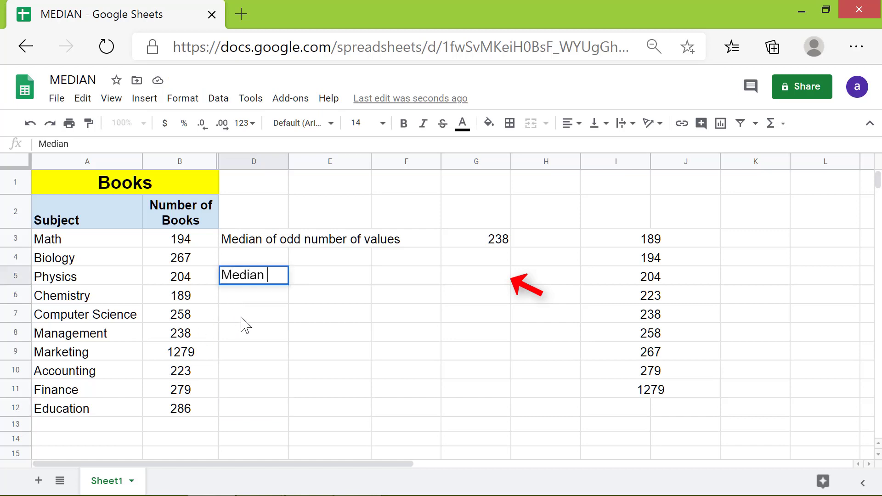
- Label D5 'Median of even number of values' and add MEDIAN(B3:B12) in G5, giving 248
type("of even num")
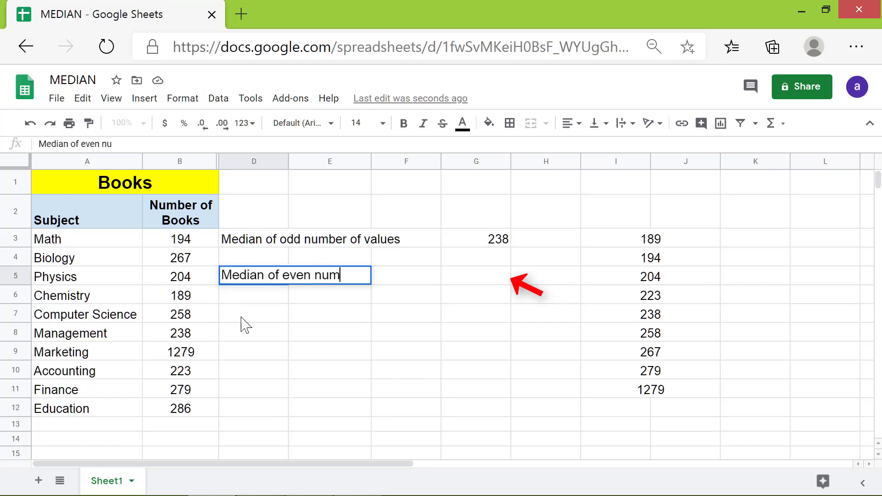
type("ber of values")
left_click(476, 276)
type("=m")
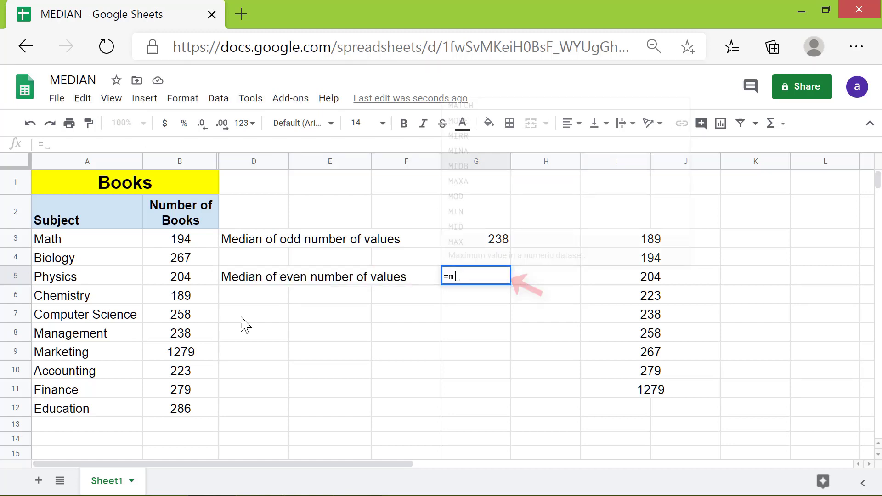
type("e")
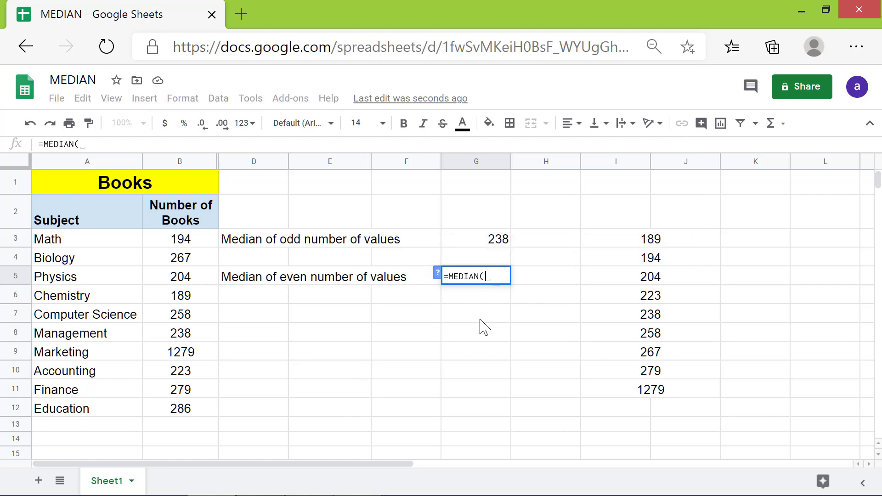
left_click(179, 239)
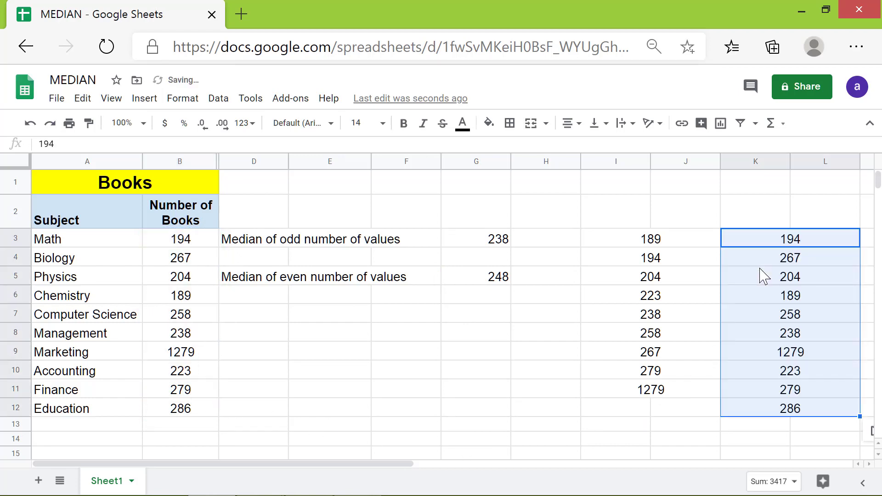
mouse_move(753, 326)
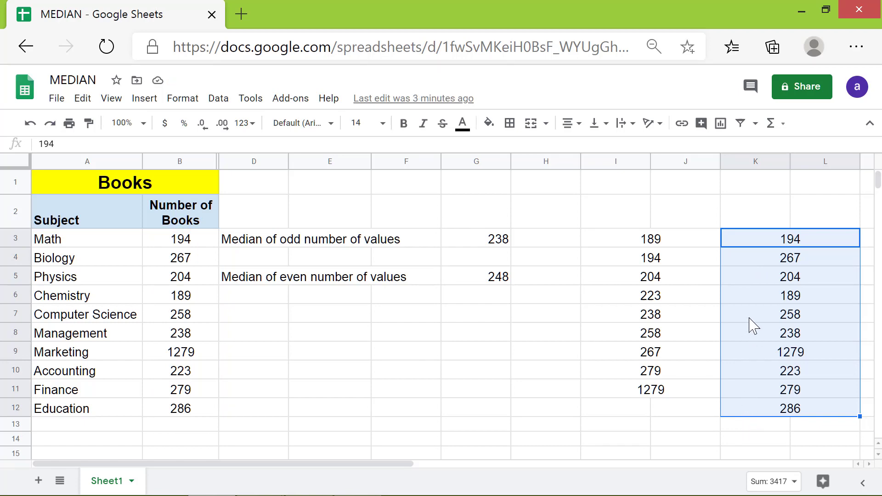
- Sort the ten-count copy in column K A→Z, from 189 up to 1279
right_click(790, 324)
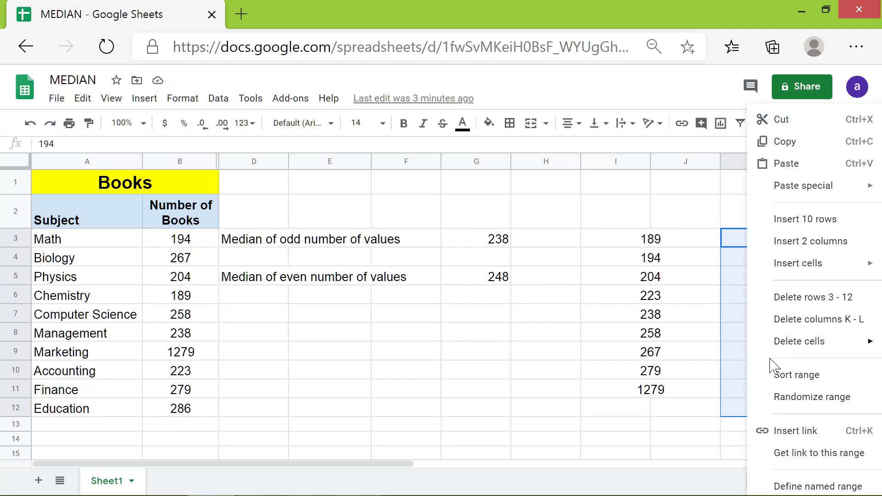
left_click(795, 375)
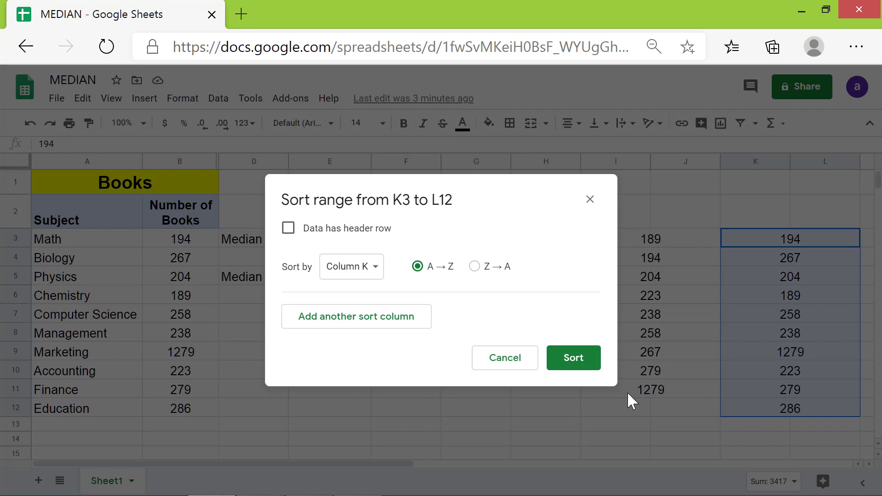
left_click(572, 357)
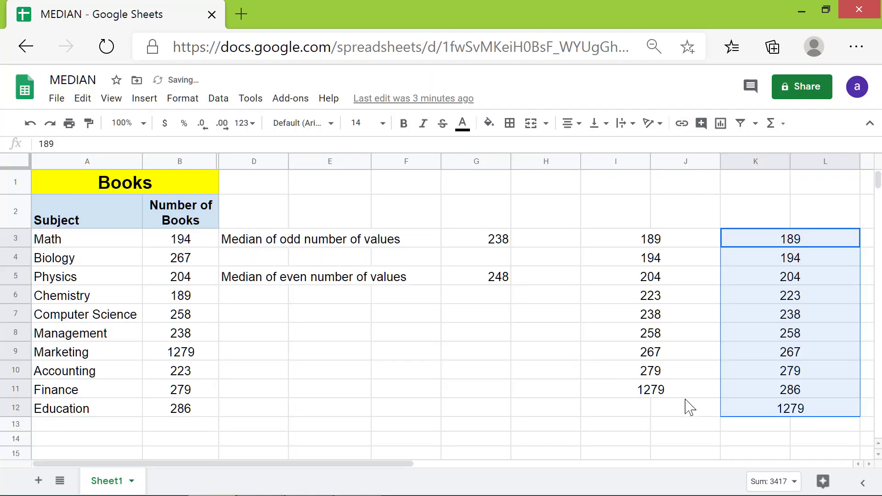
left_click(755, 423)
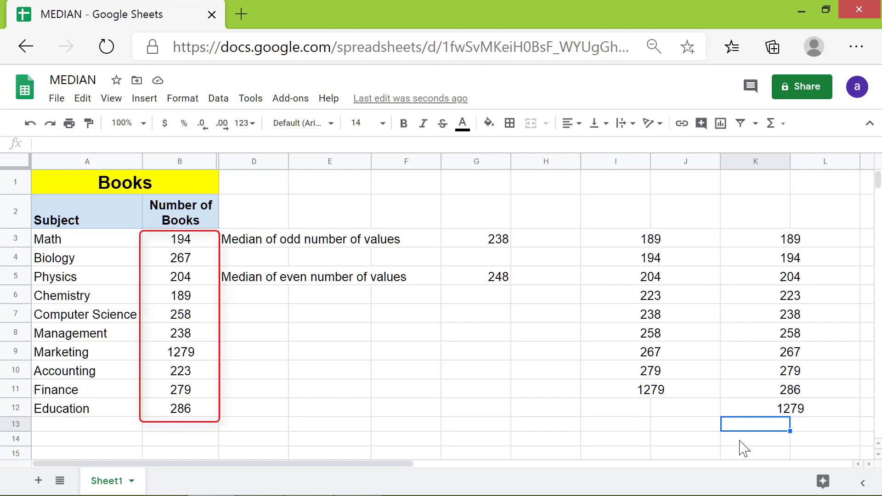
mouse_move(202, 284)
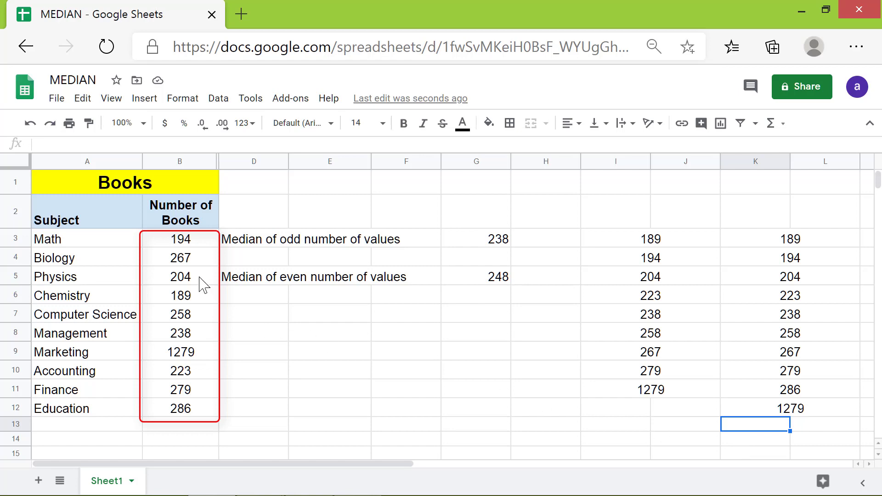
- Select B3:B12 and view its quick statistics, showing an average of 341.7
left_click(180, 239)
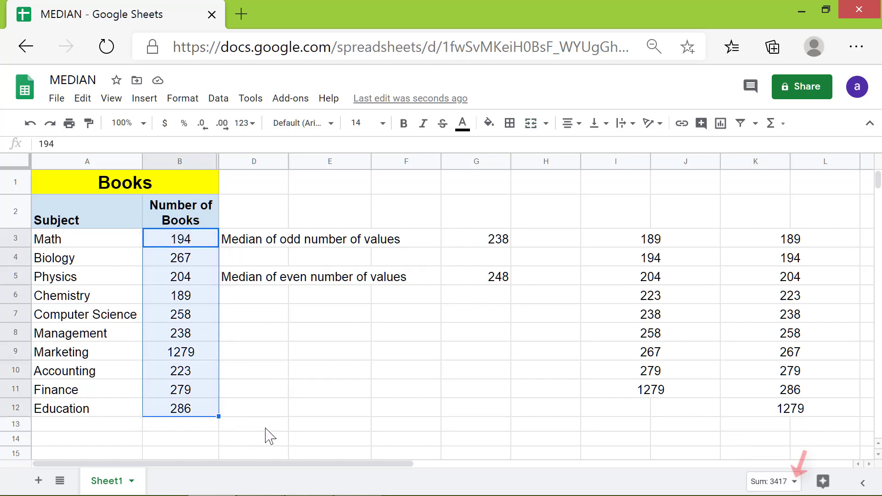
left_click(772, 480)
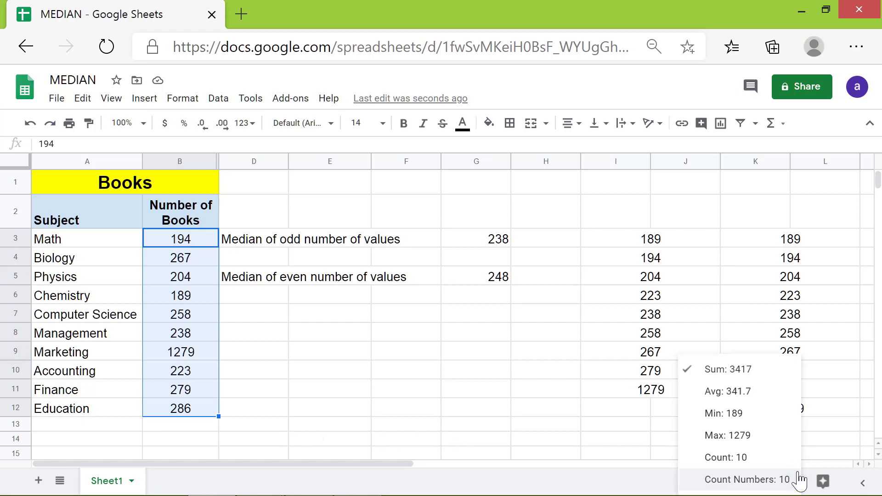
mouse_move(821, 439)
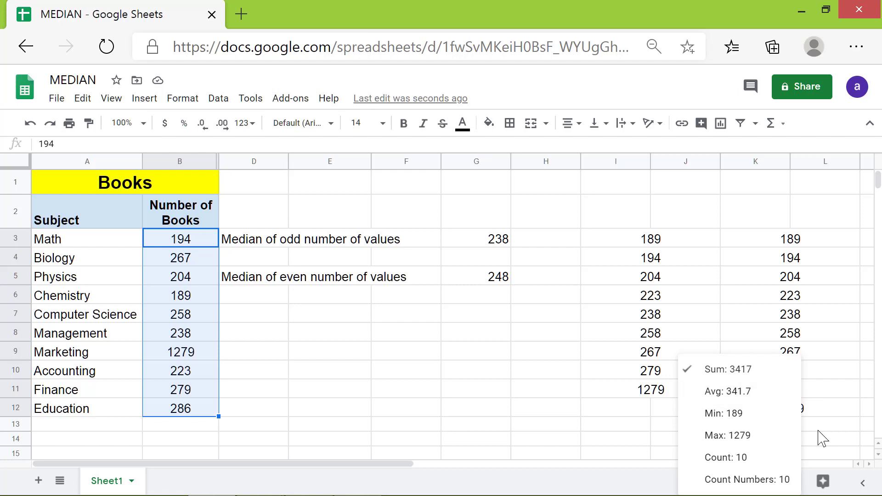
mouse_move(440, 417)
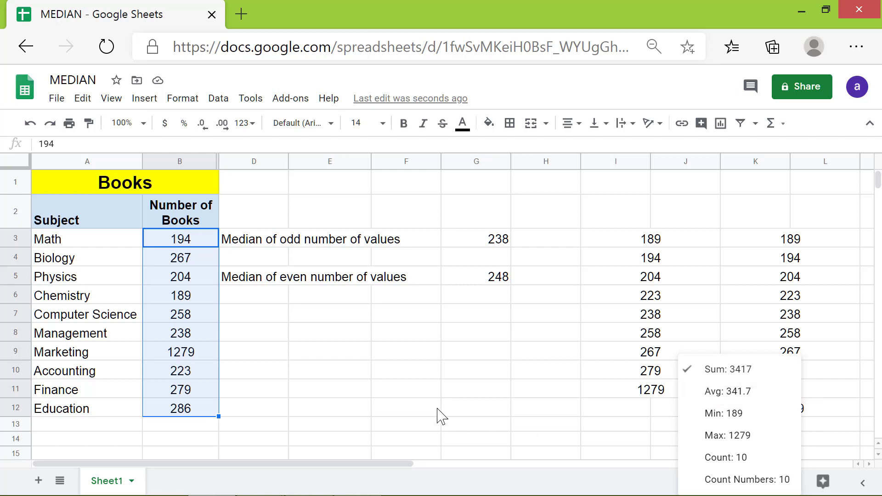
- Label D7 'Average' and enter 341.7 in G7
type("Average")
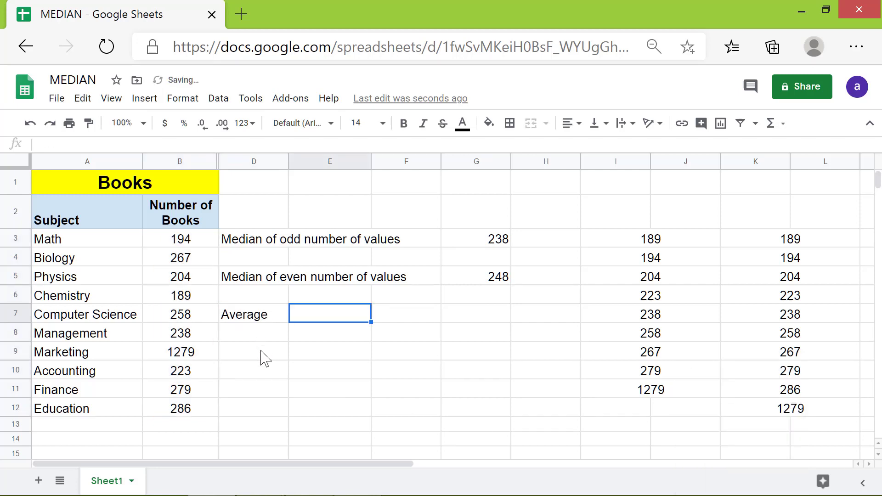
left_click(253, 314)
type("341.7")
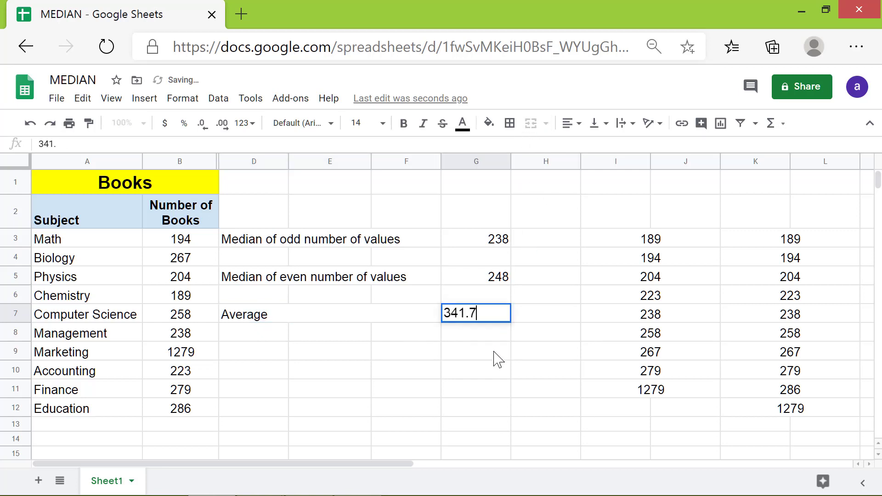
key("Tab")
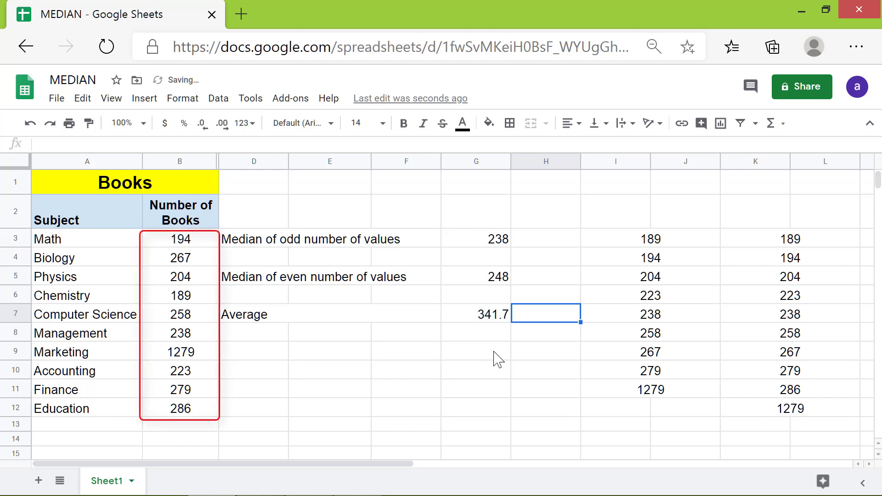